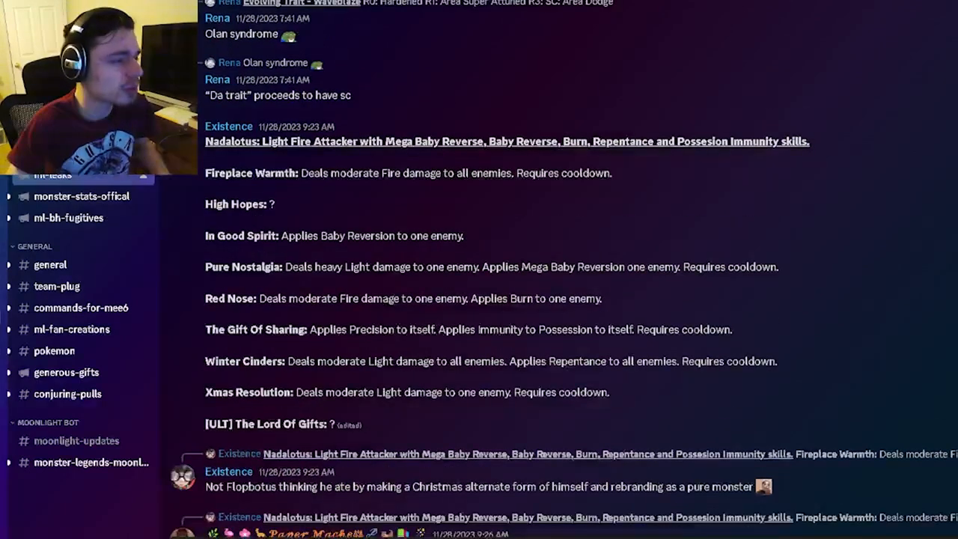
- Highlight the Nadalotus moveset title, the Winter Cinders damage line and the Mega Baby Reversal part of Pure Nostalgia
{"action": "left_click_drag", "start_coordinate": [205, 141], "coordinate": [297, 140]}
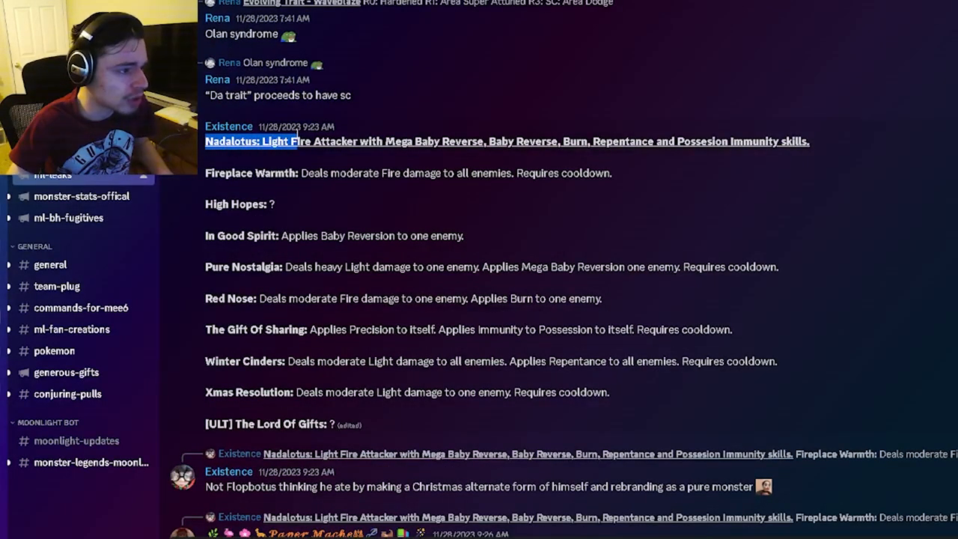
{"action": "left_click_drag", "start_coordinate": [297, 141], "coordinate": [476, 140]}
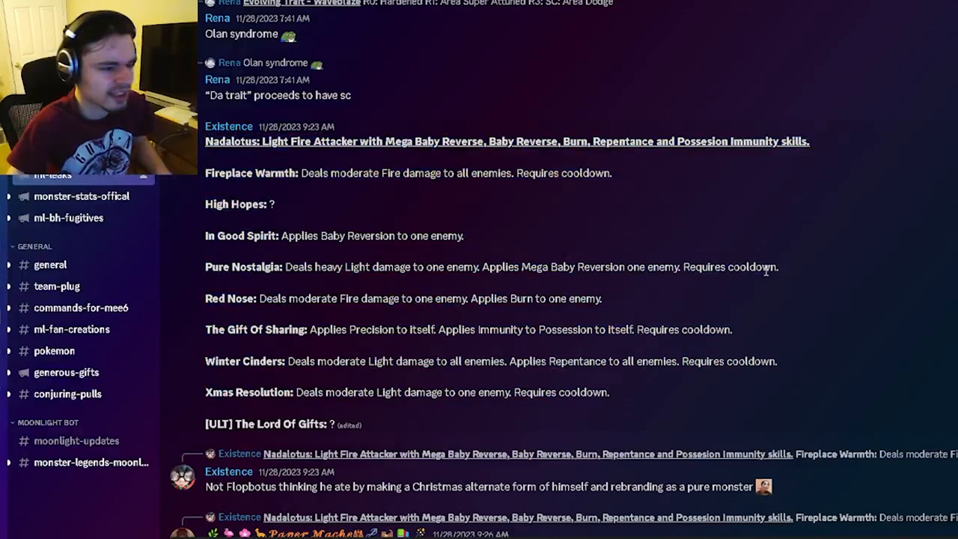
{"action": "mouse_move", "coordinate": [283, 376]}
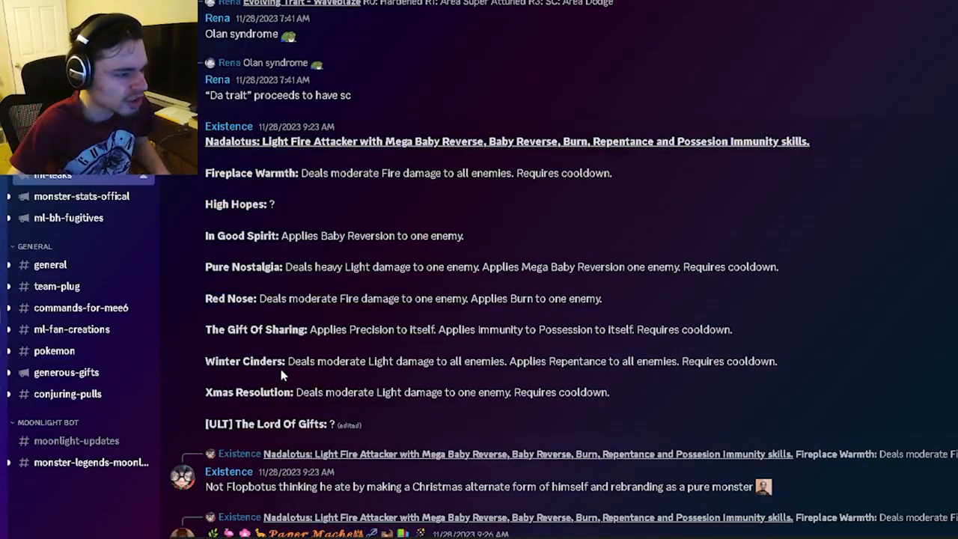
{"action": "left_click_drag", "start_coordinate": [287, 361], "coordinate": [464, 361]}
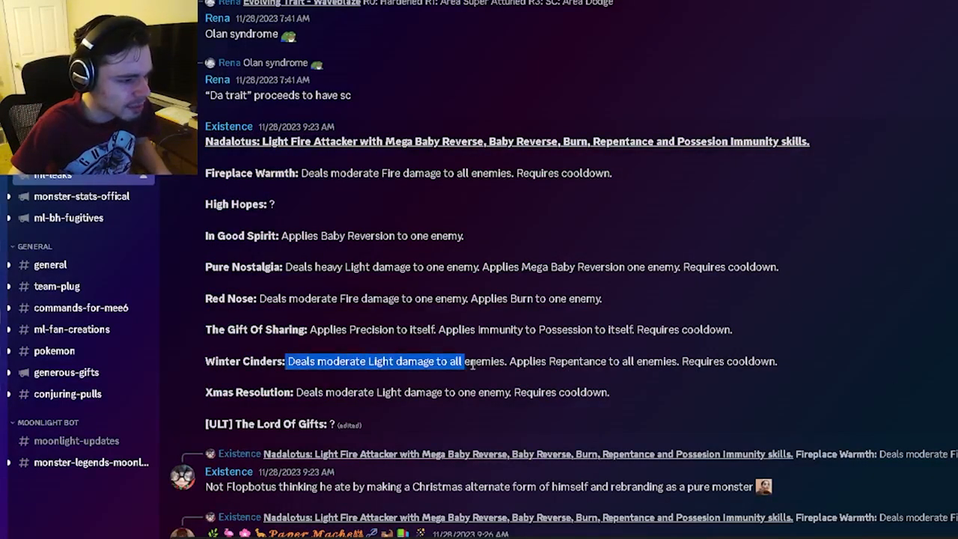
{"action": "left_click_drag", "start_coordinate": [464, 361], "coordinate": [758, 361]}
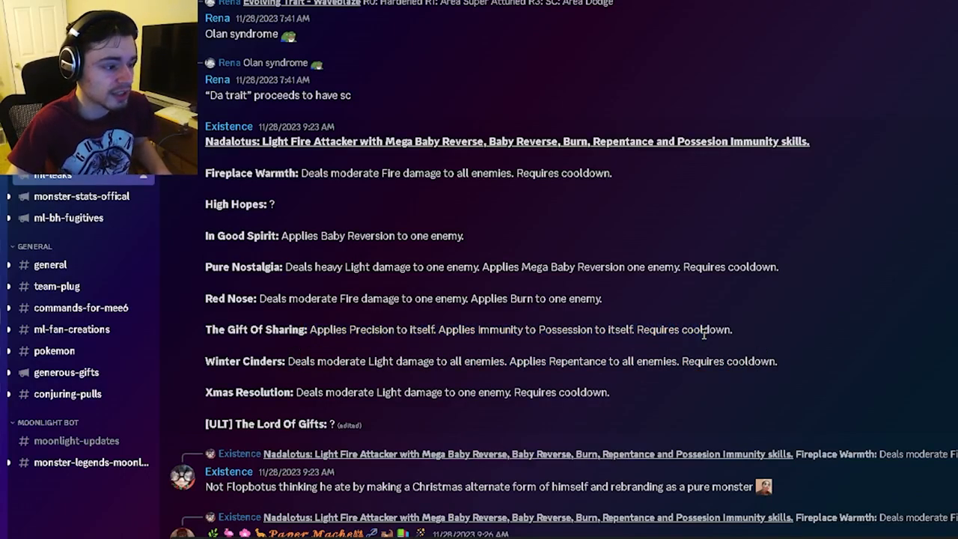
{"action": "left_click_drag", "start_coordinate": [437, 298], "coordinate": [602, 298]}
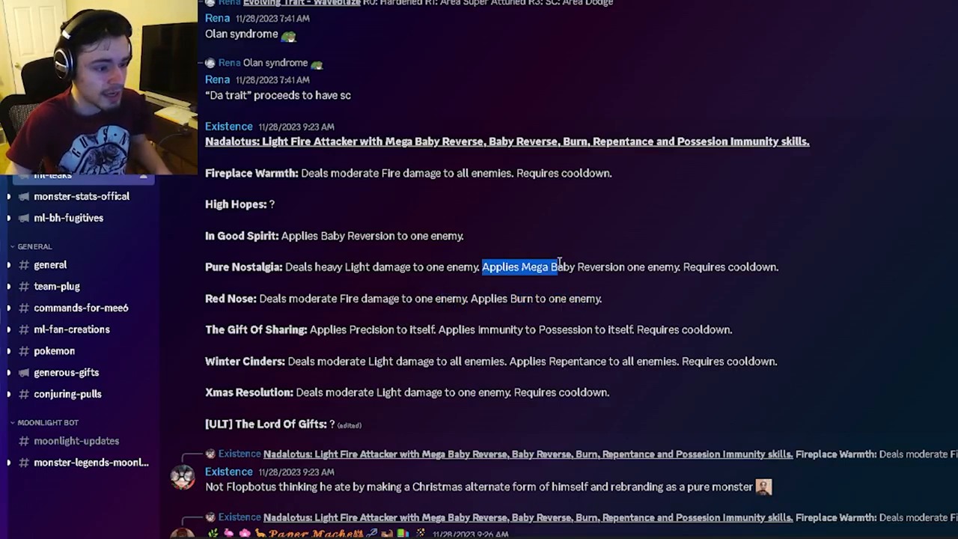
{"action": "left_click_drag", "start_coordinate": [483, 266], "coordinate": [778, 266]}
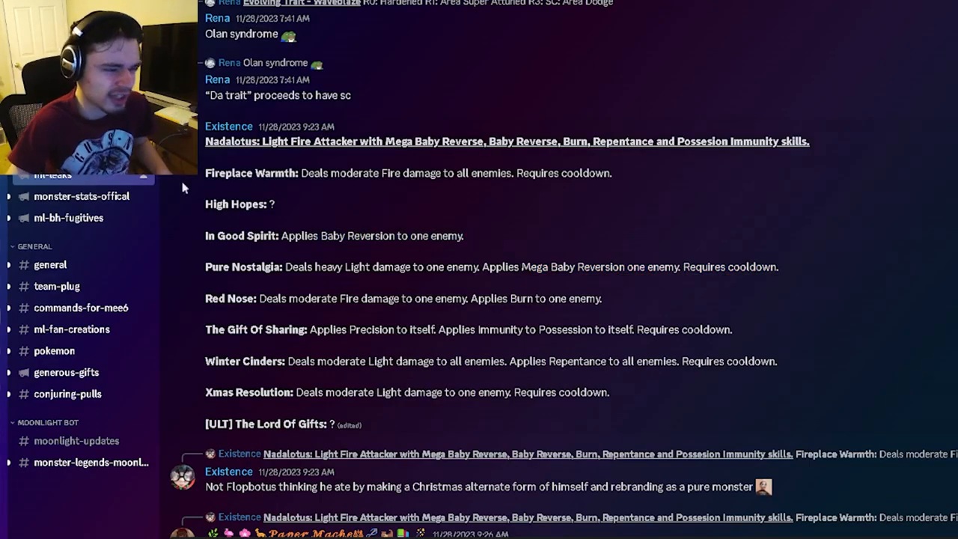
- Scroll to the Nadalotus skill update and highlight the updated Fireplace Warmth effect and nearby before/after lines
{"action": "scroll", "scroll_direction": "down", "scroll_amount": 3}
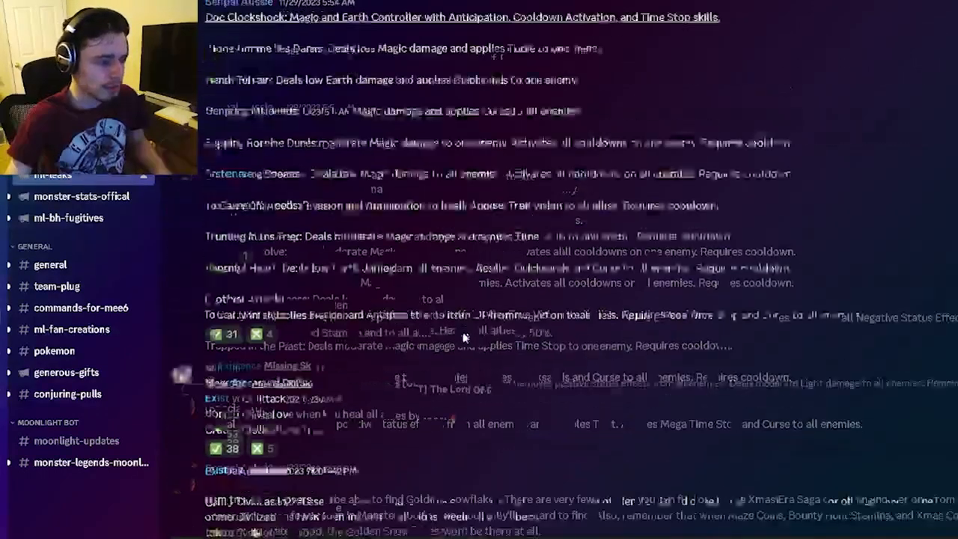
{"action": "scroll", "scroll_direction": "down", "scroll_amount": 3}
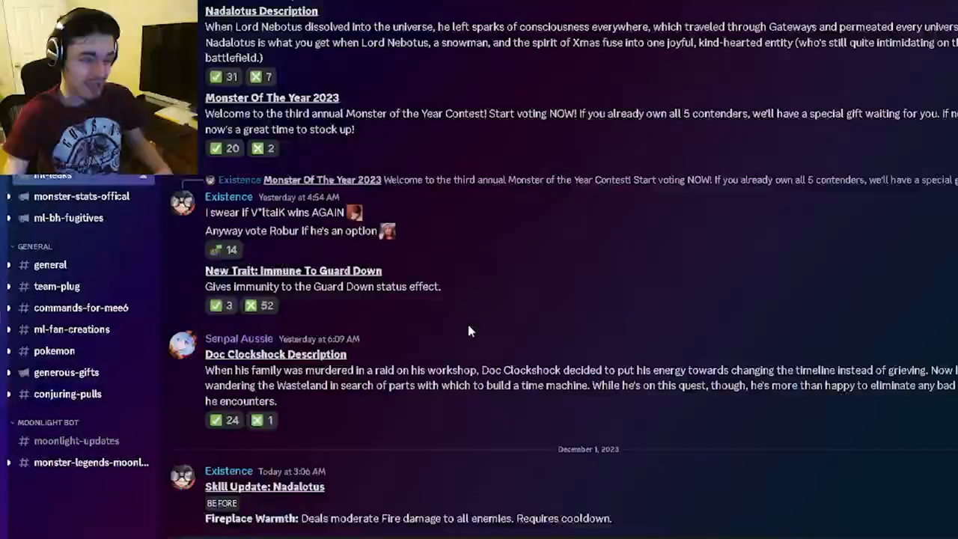
{"action": "scroll", "scroll_direction": "down", "scroll_amount": 3}
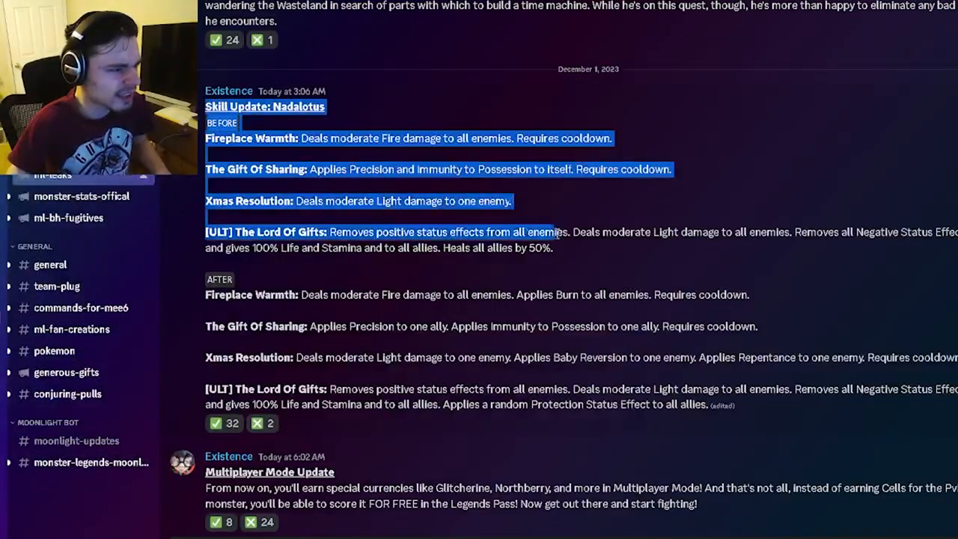
{"action": "scroll", "scroll_direction": "down", "scroll_amount": 3}
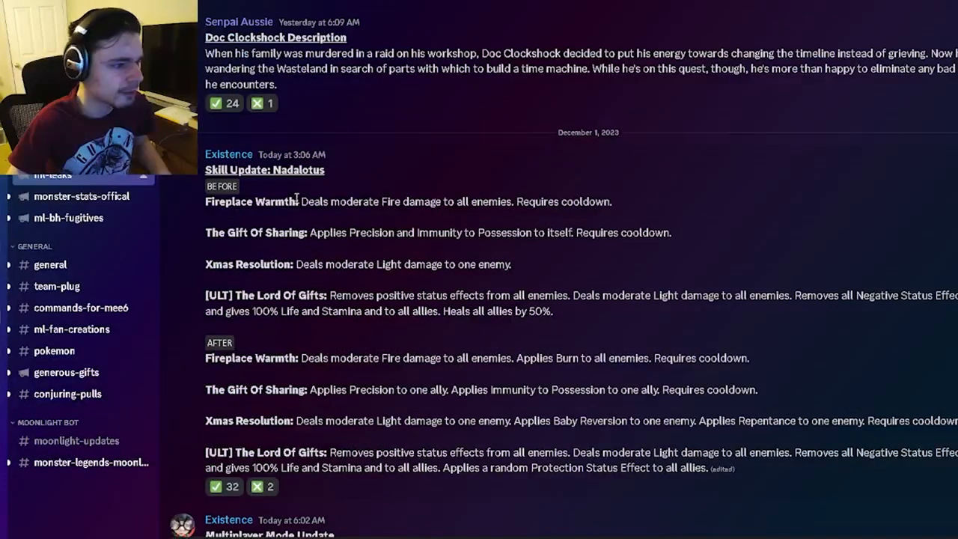
{"action": "left_click_drag", "start_coordinate": [382, 358], "coordinate": [542, 358]}
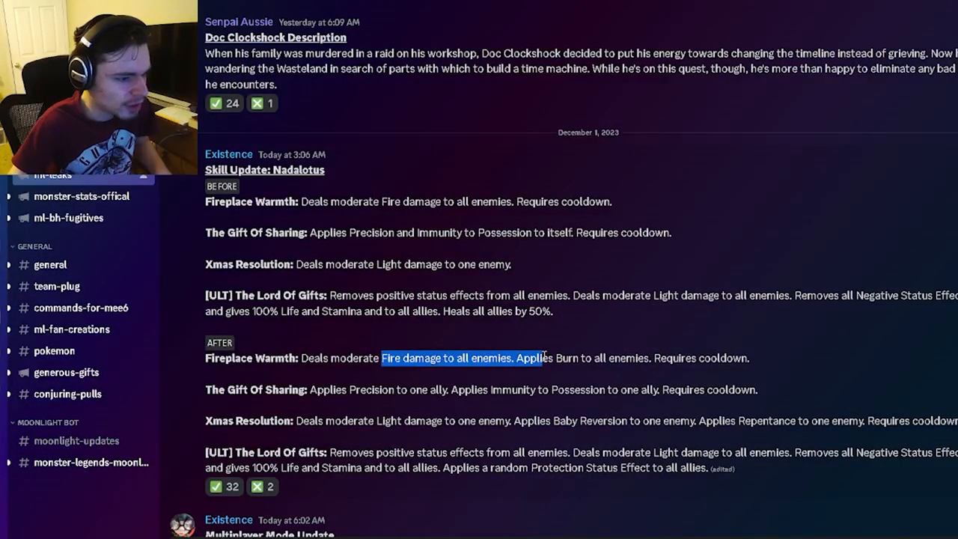
{"action": "left_click", "coordinate": [554, 382]}
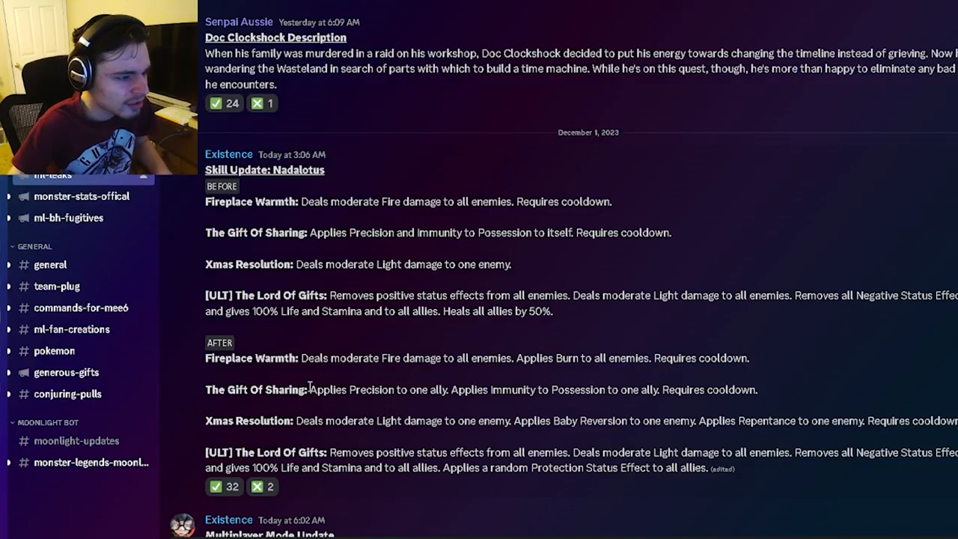
{"action": "left_click_drag", "start_coordinate": [310, 389], "coordinate": [657, 390]}
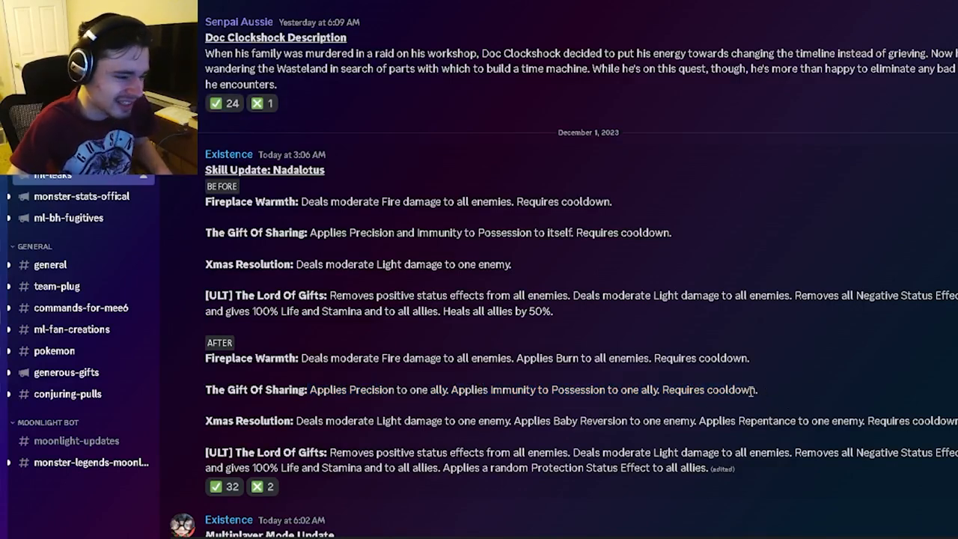
{"action": "left_click_drag", "start_coordinate": [527, 420], "coordinate": [737, 421]}
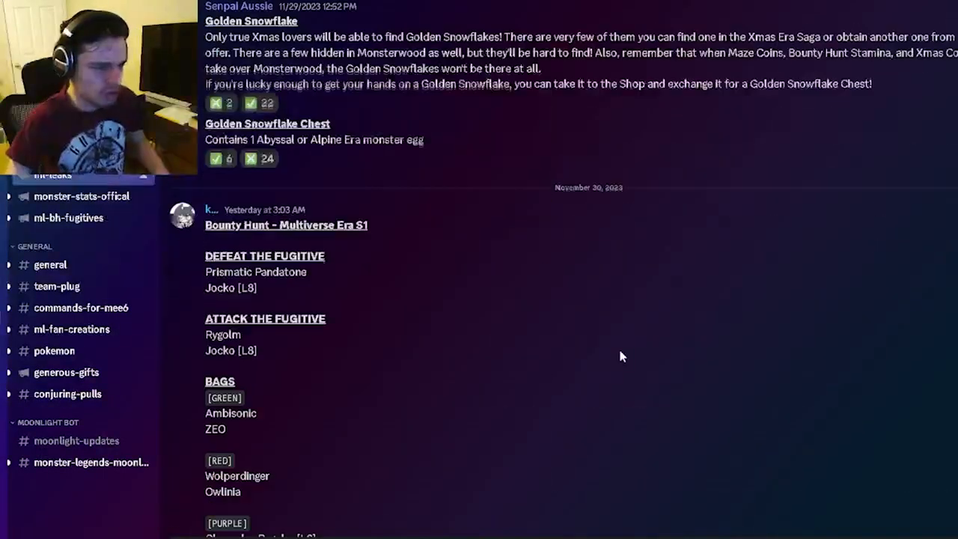
- Scroll through the Nadalotus moveset to the Grokmax evolving trait and Missing Skill posts
{"action": "scroll", "scroll_direction": "down", "scroll_amount": 3}
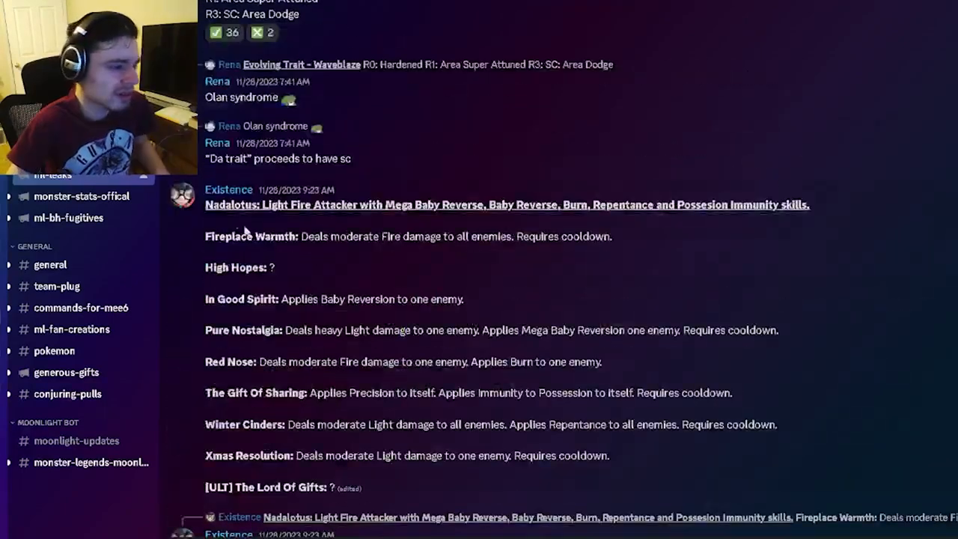
{"action": "mouse_move", "coordinate": [508, 298]}
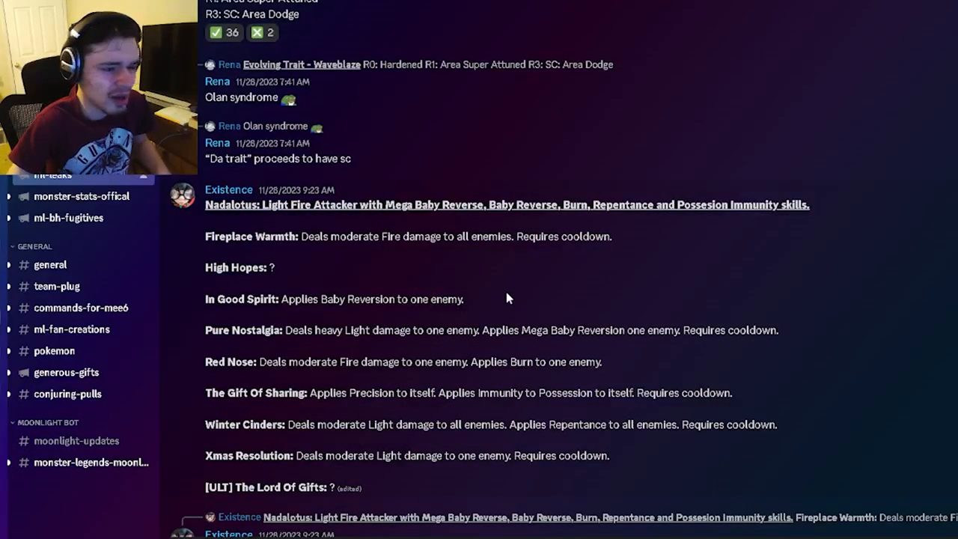
{"action": "scroll", "scroll_direction": "down", "scroll_amount": 3}
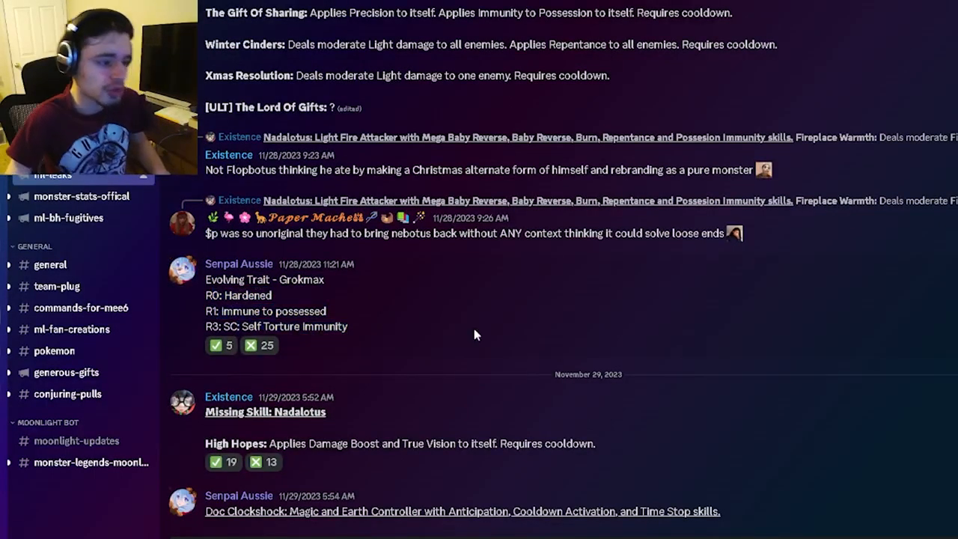
{"action": "mouse_move", "coordinate": [346, 343]}
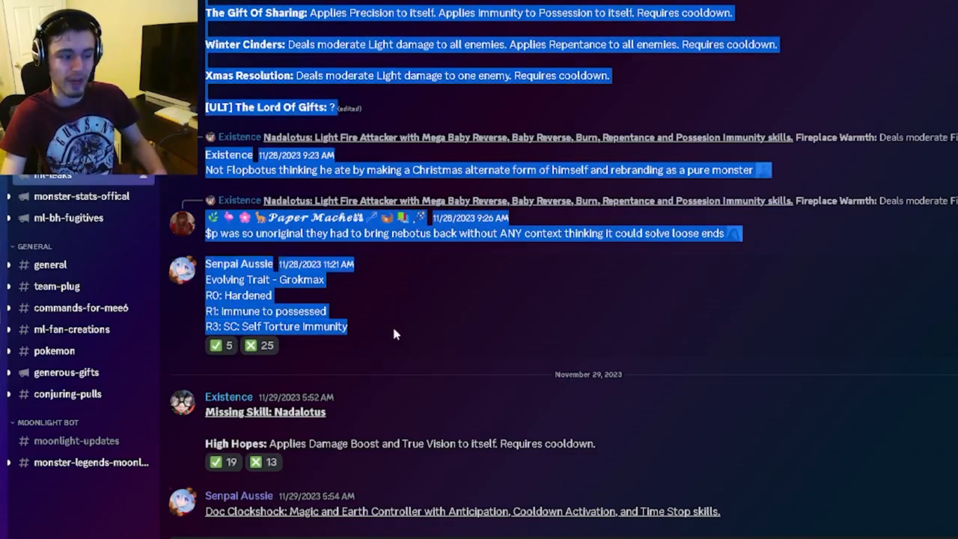
- Highlight Doc Clockshock's Magic and Earth class and the To Carry On self-buff effect in his moveset
{"action": "scroll", "scroll_direction": "down", "scroll_amount": 3}
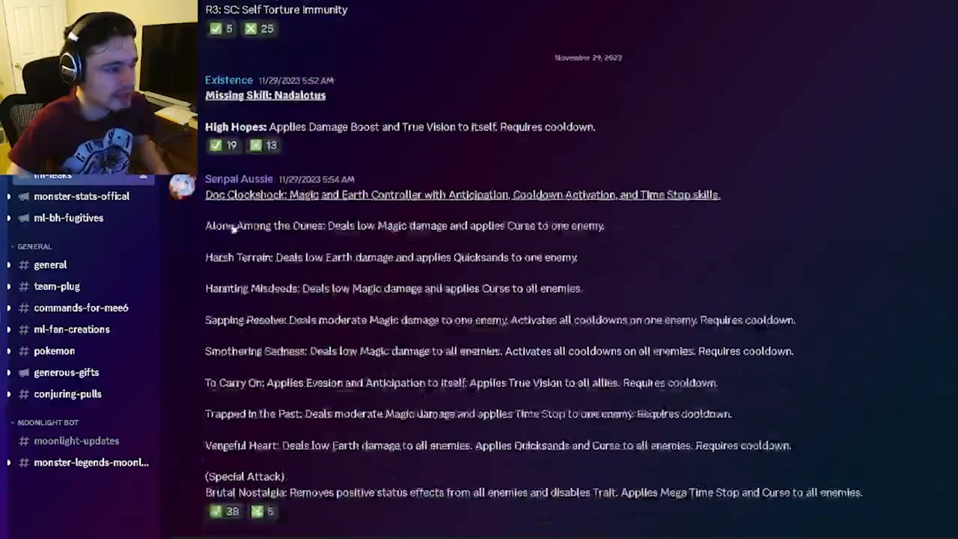
{"action": "left_click_drag", "start_coordinate": [289, 195], "coordinate": [382, 195]}
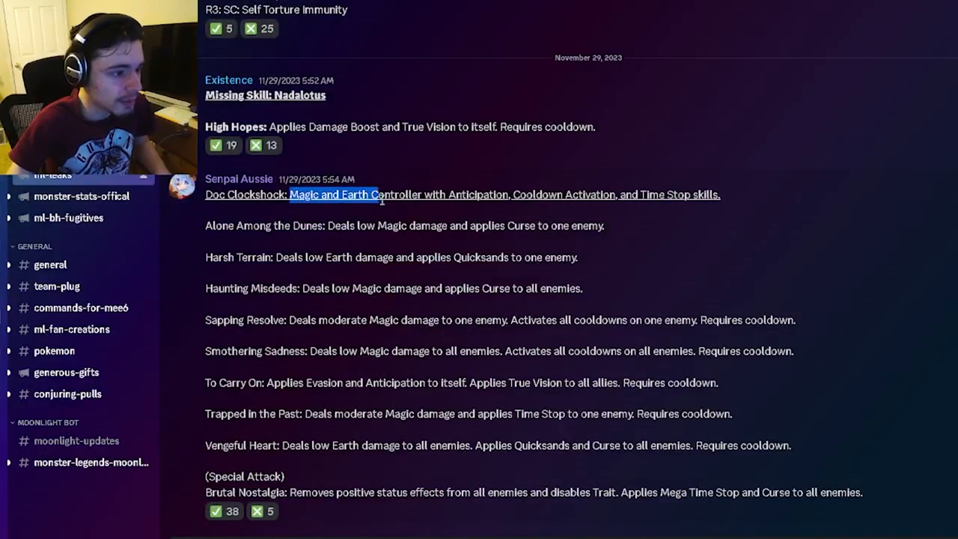
{"action": "left_click_drag", "start_coordinate": [382, 195], "coordinate": [626, 194]}
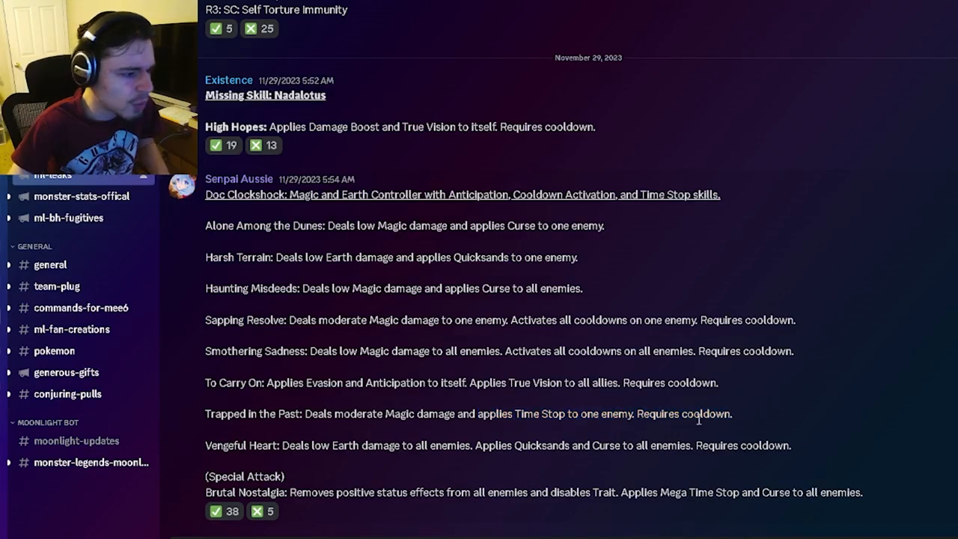
{"action": "left_click_drag", "start_coordinate": [273, 384], "coordinate": [464, 384]}
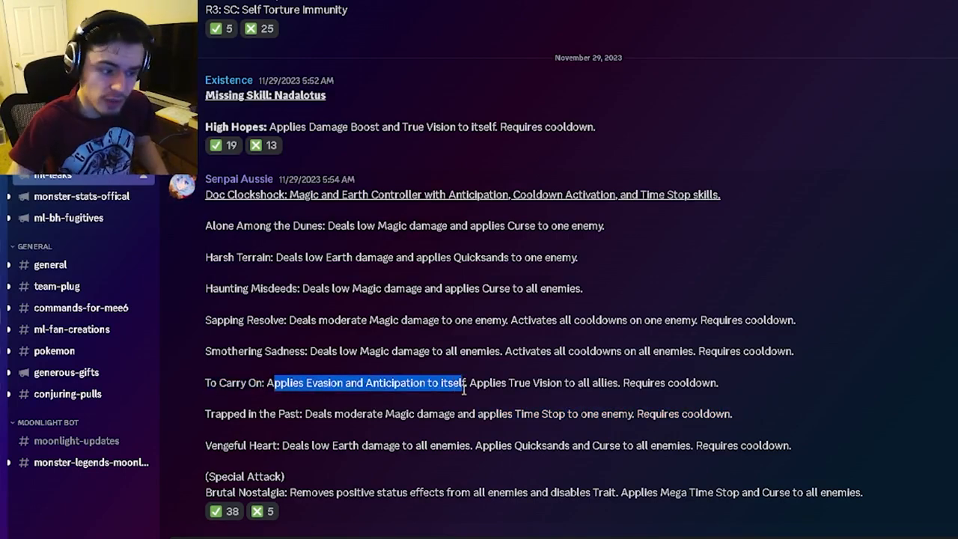
{"action": "left_click", "coordinate": [359, 402]}
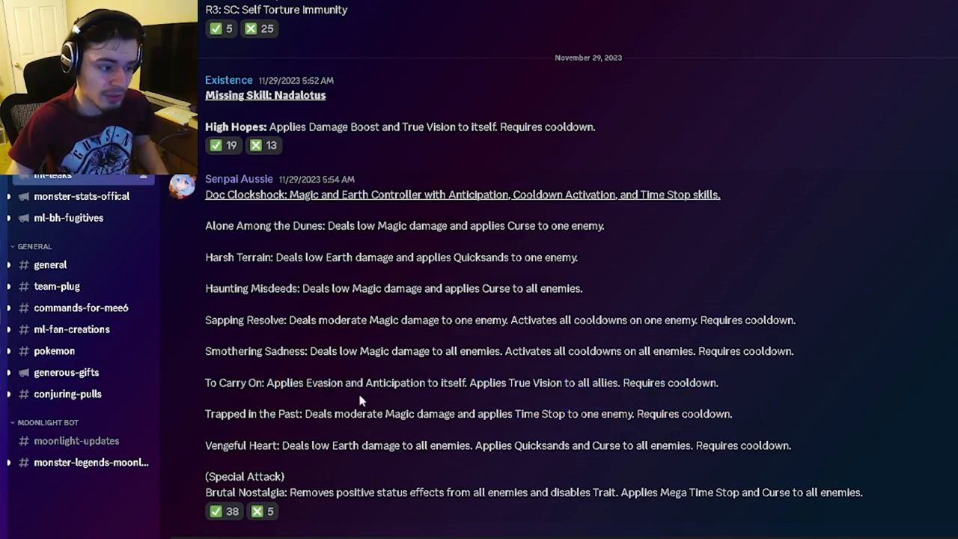
{"action": "left_click_drag", "start_coordinate": [205, 383], "coordinate": [304, 384]}
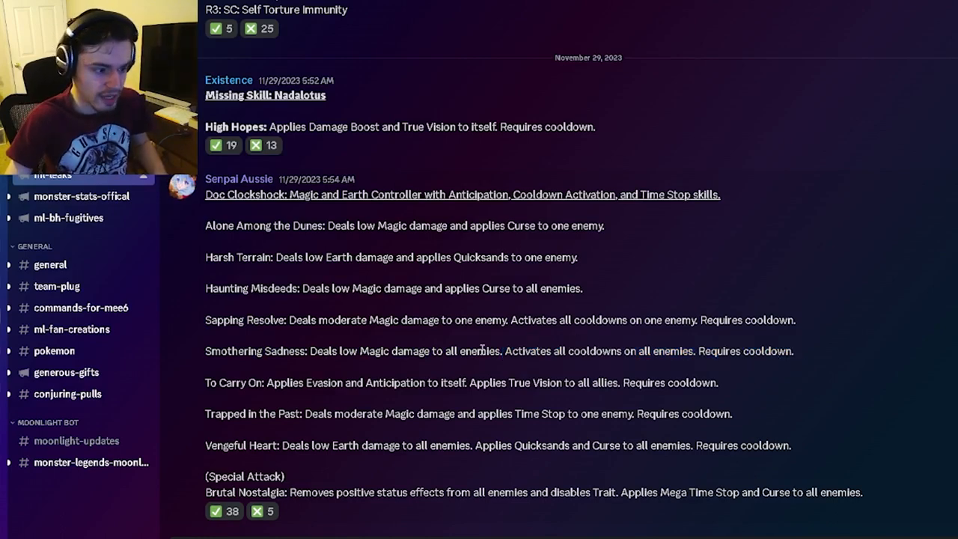
{"action": "left_click_drag", "start_coordinate": [509, 321], "coordinate": [746, 320]}
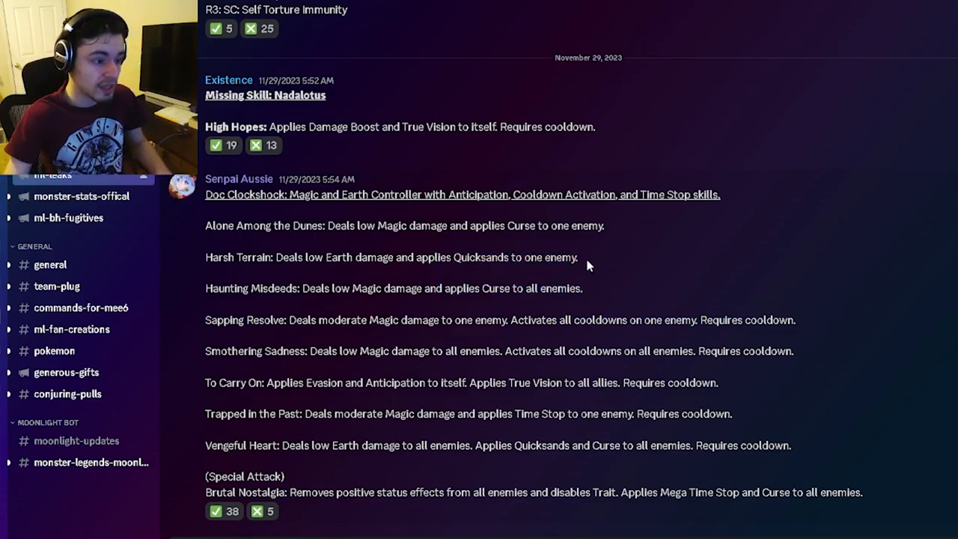
{"action": "mouse_move", "coordinate": [800, 424]}
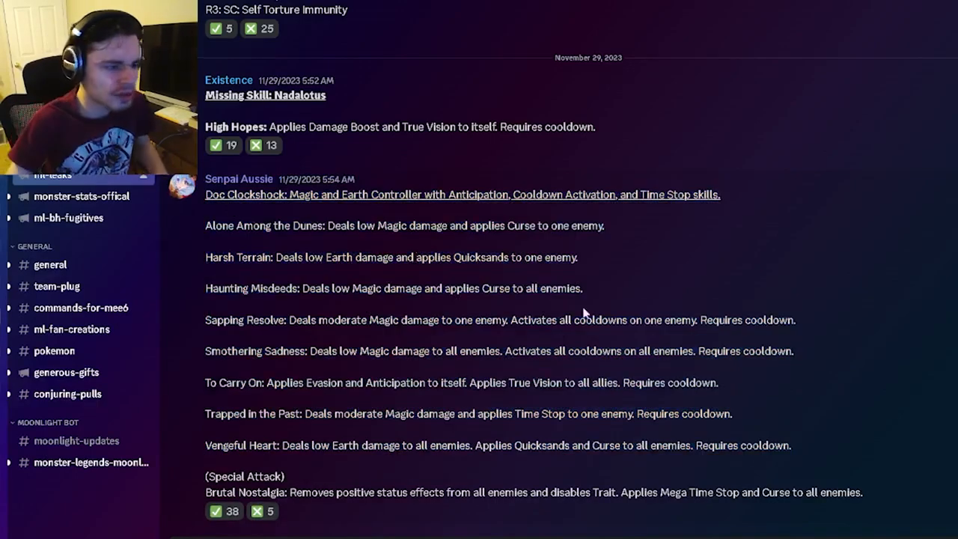
- Scroll past the Missing Skill part 2 post to the Evolving Trait - Nadalotus message
{"action": "scroll", "scroll_direction": "down", "scroll_amount": 3}
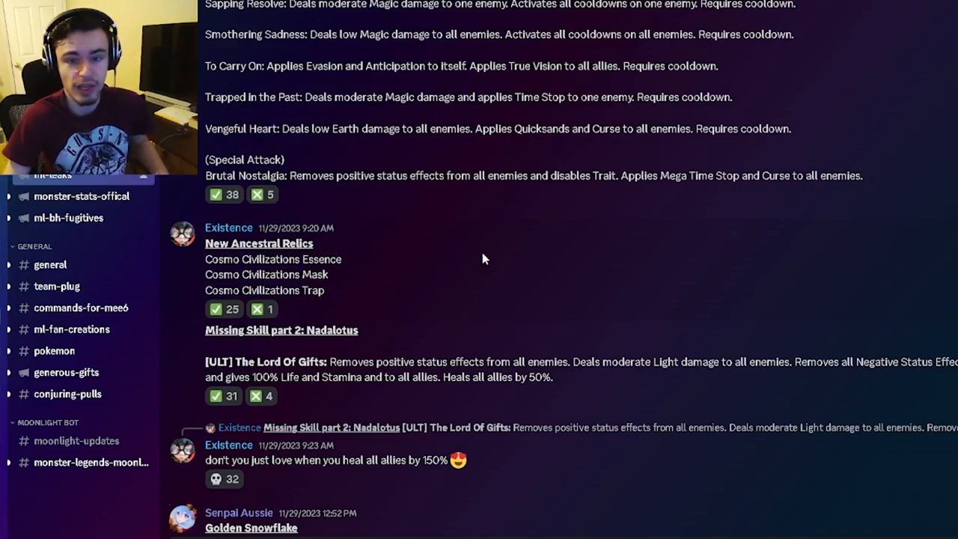
{"action": "scroll", "scroll_direction": "down", "scroll_amount": 3}
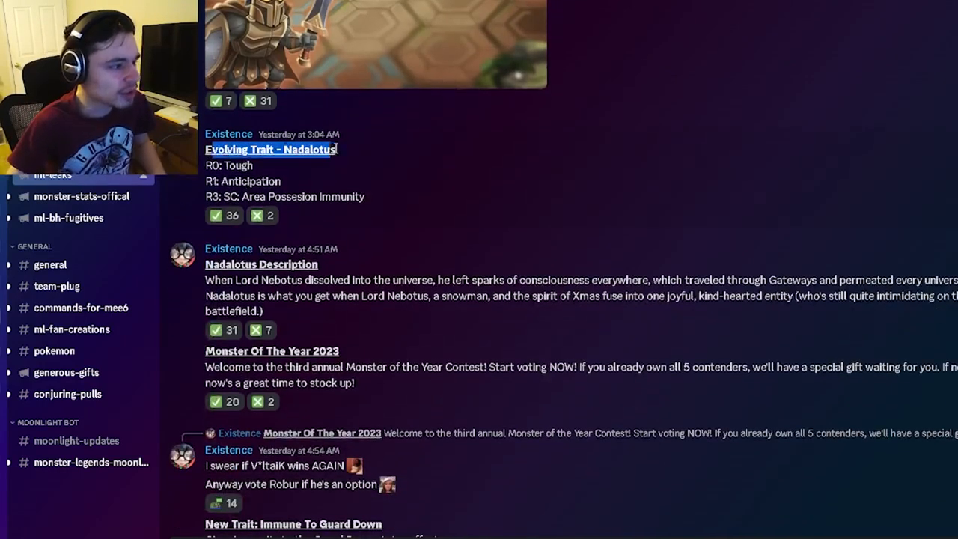
{"action": "left_click_drag", "start_coordinate": [337, 150], "coordinate": [382, 197]}
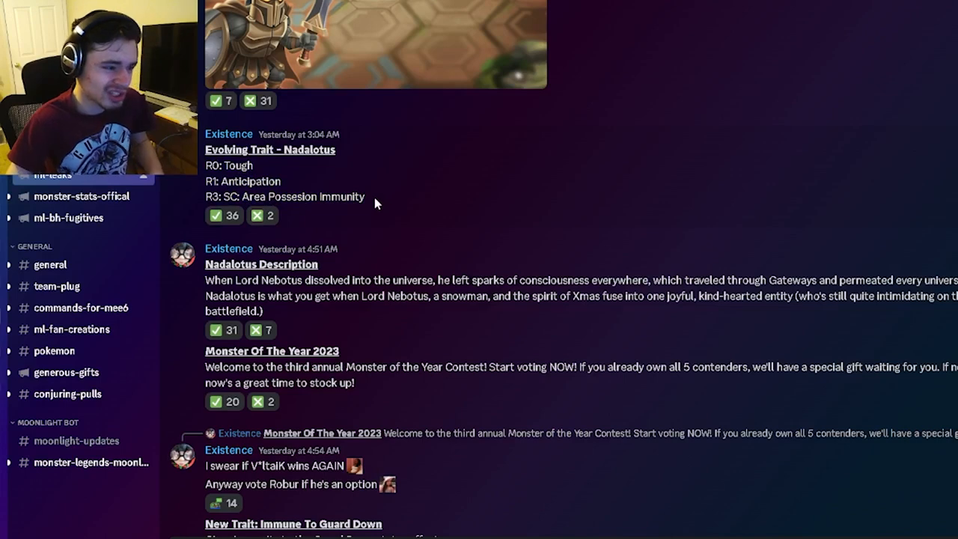
{"action": "left_click_drag", "start_coordinate": [207, 146], "coordinate": [366, 202]}
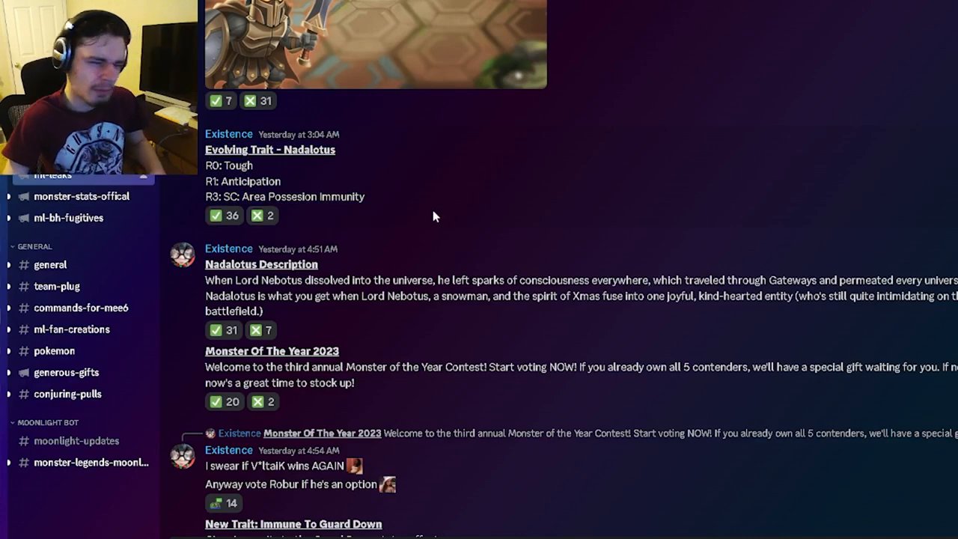
{"action": "left_click_drag", "start_coordinate": [207, 264], "coordinate": [417, 315]}
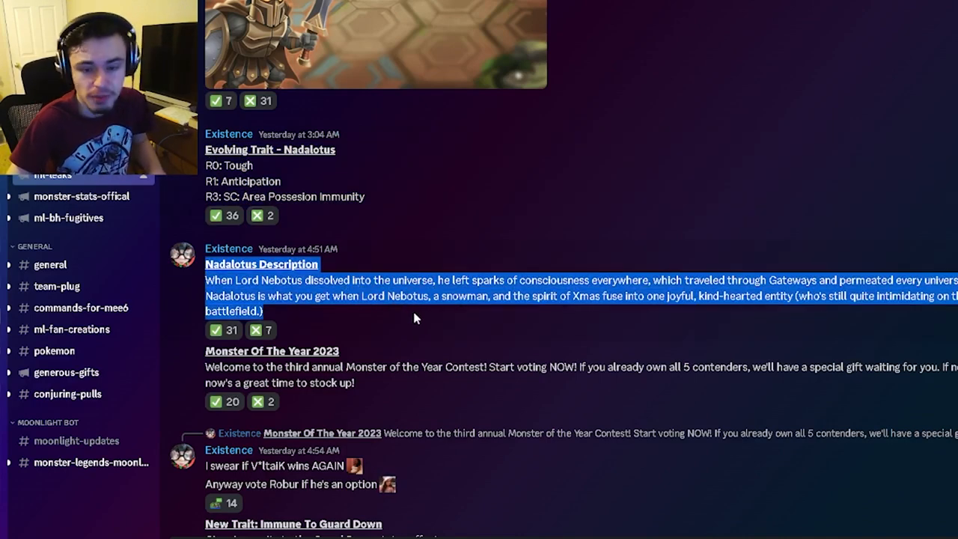
- Highlight the Multiplayer Mode Update announcement text
{"action": "scroll", "scroll_direction": "down", "scroll_amount": 3}
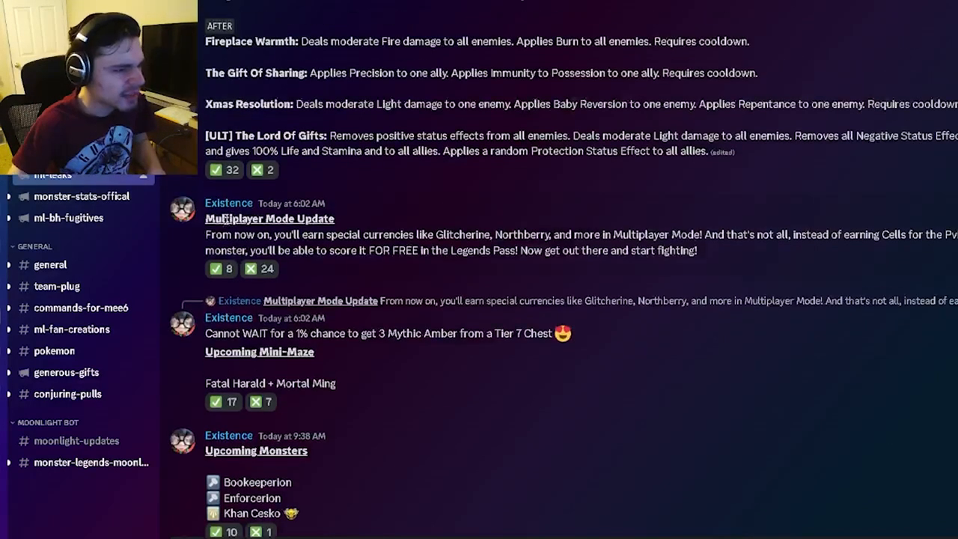
{"action": "left_click_drag", "start_coordinate": [207, 218], "coordinate": [696, 252]}
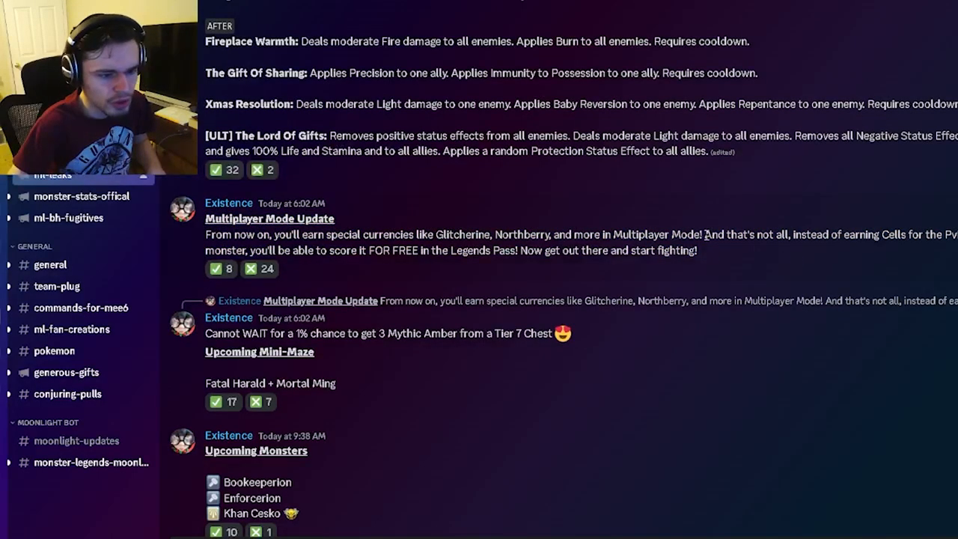
{"action": "left_click_drag", "start_coordinate": [704, 234], "coordinate": [420, 250]}
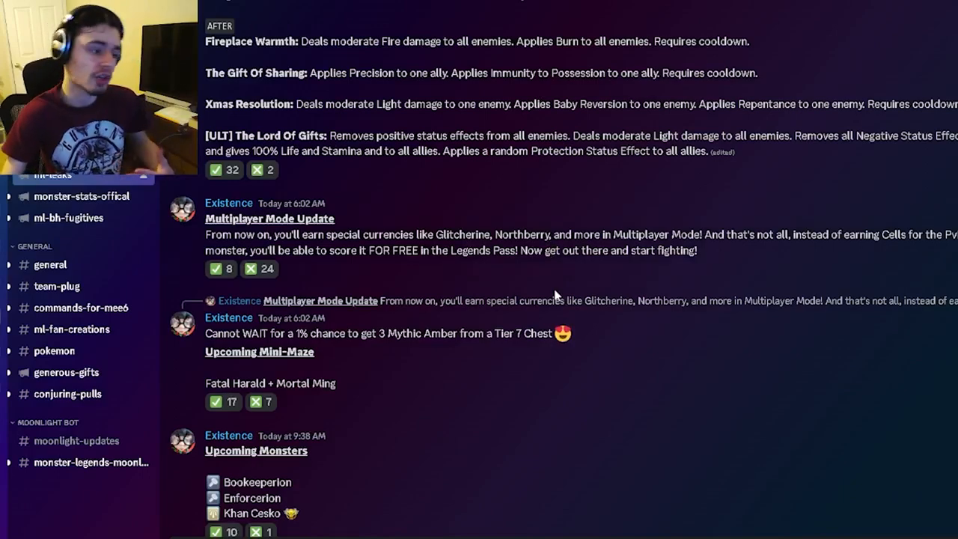
{"action": "left_click_drag", "start_coordinate": [207, 204], "coordinate": [698, 250]}
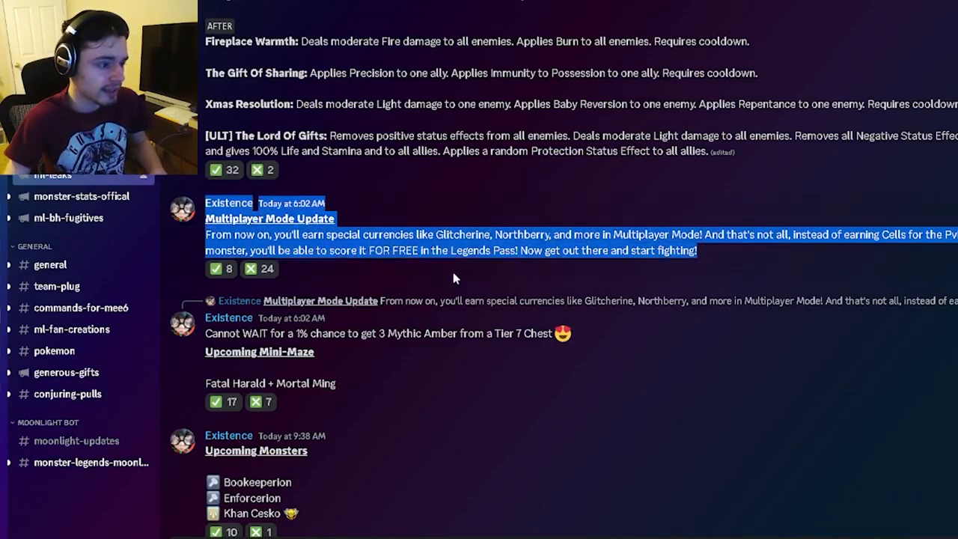
- Highlight the Upcoming Mini-Maze post and scroll to the Multiverse Era Season 2 event checklist
{"action": "scroll", "scroll_direction": "down", "scroll_amount": 3}
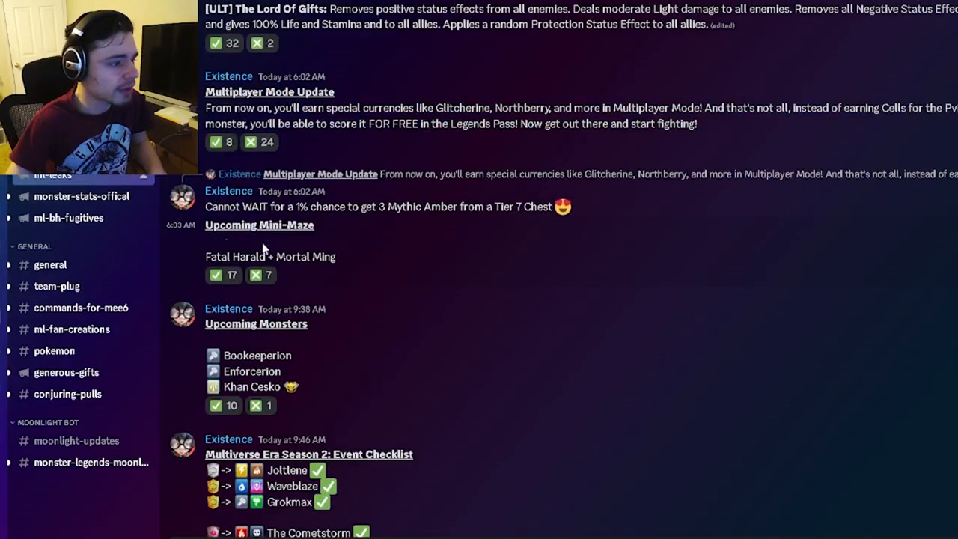
{"action": "mouse_move", "coordinate": [380, 258]}
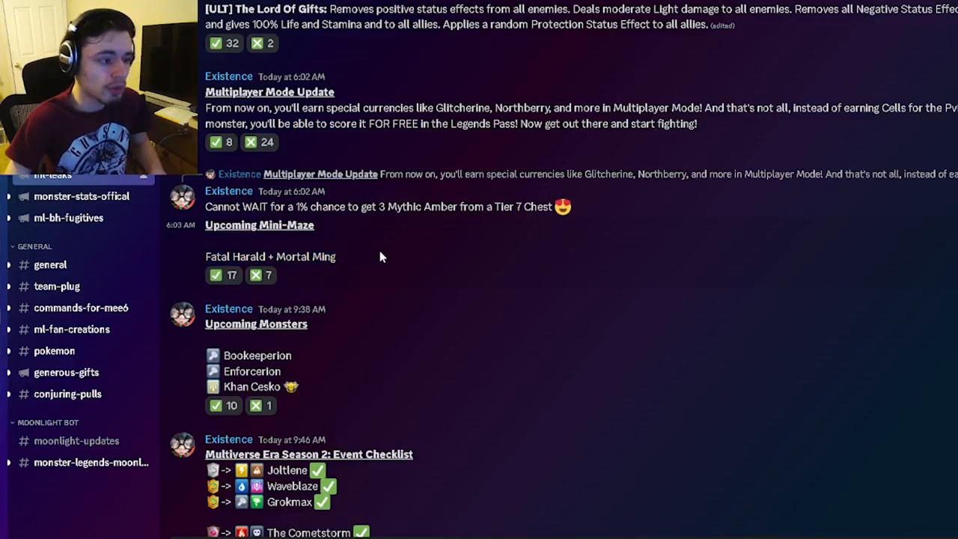
{"action": "mouse_move", "coordinate": [383, 275]}
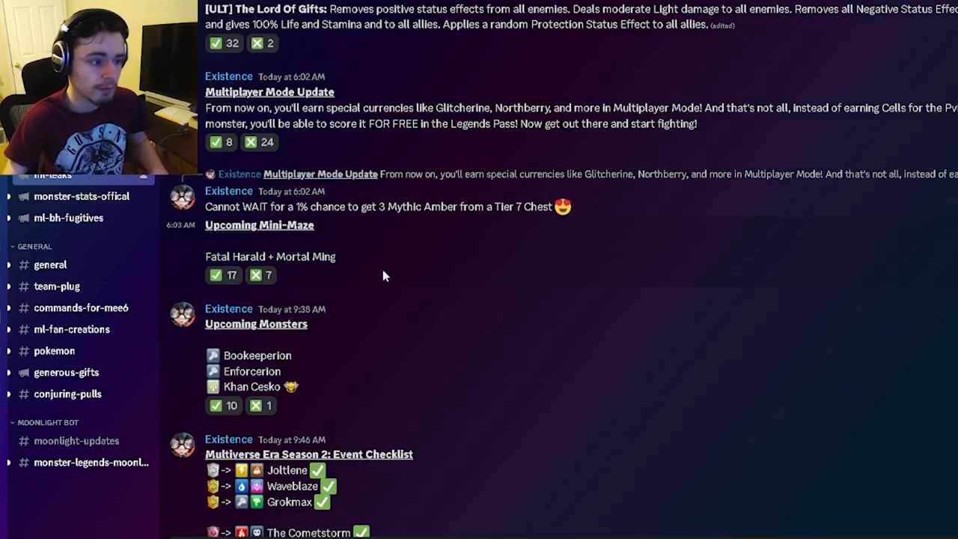
{"action": "left_click_drag", "start_coordinate": [207, 225], "coordinate": [336, 256]}
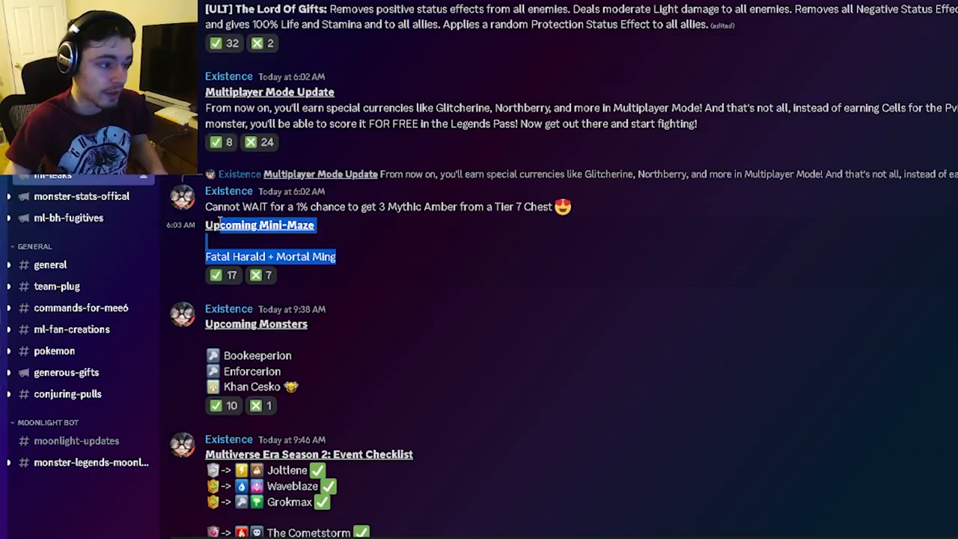
{"action": "scroll", "scroll_direction": "down", "scroll_amount": 3}
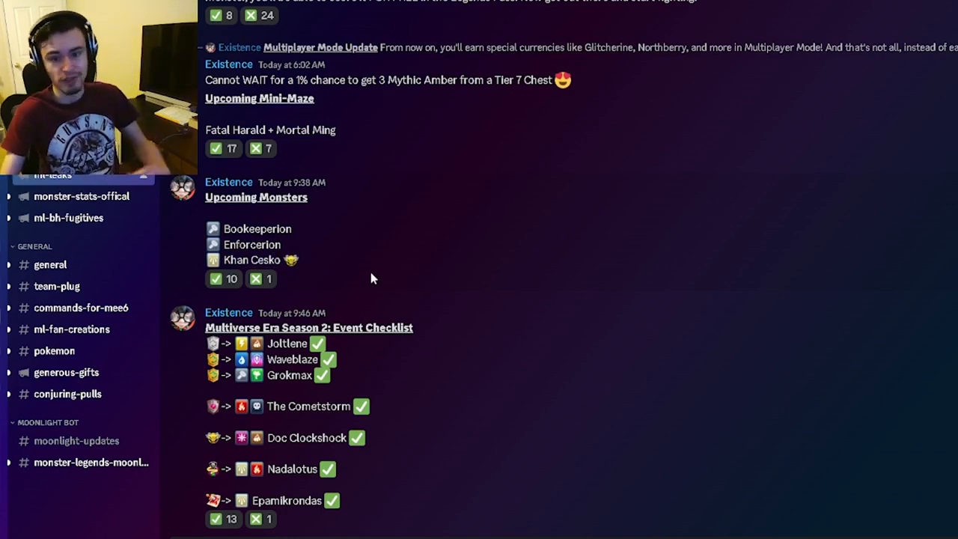
{"action": "scroll", "scroll_direction": "down", "scroll_amount": 3}
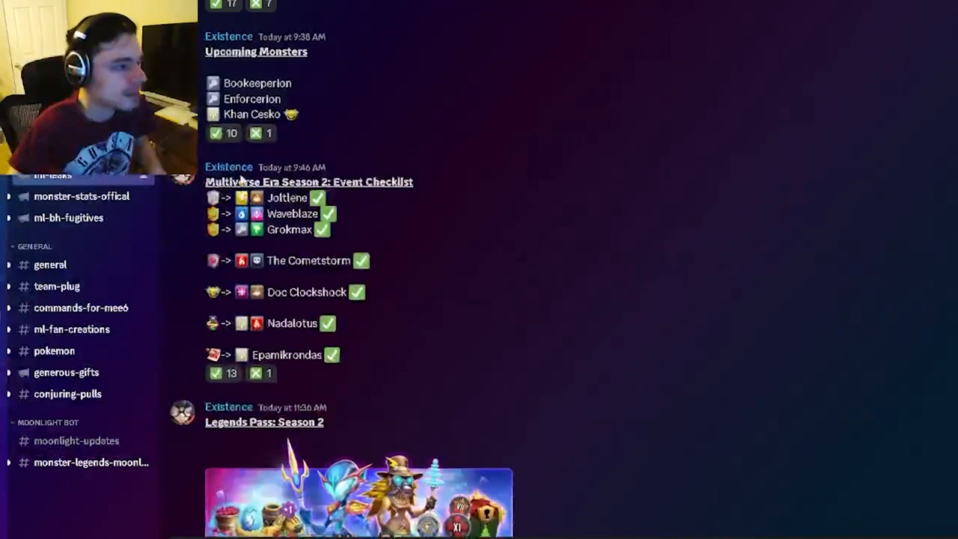
{"action": "scroll", "scroll_direction": "down", "scroll_amount": 3}
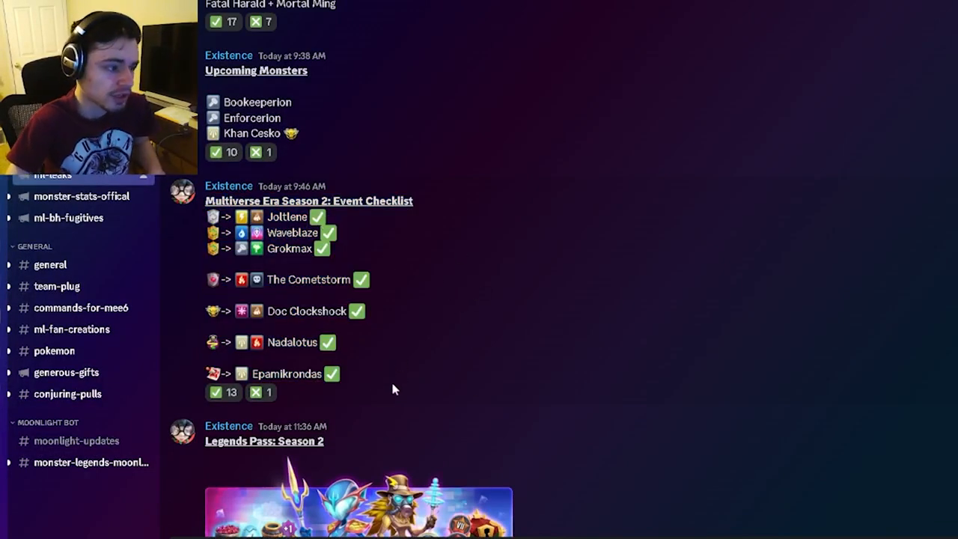
{"action": "mouse_move", "coordinate": [512, 270]}
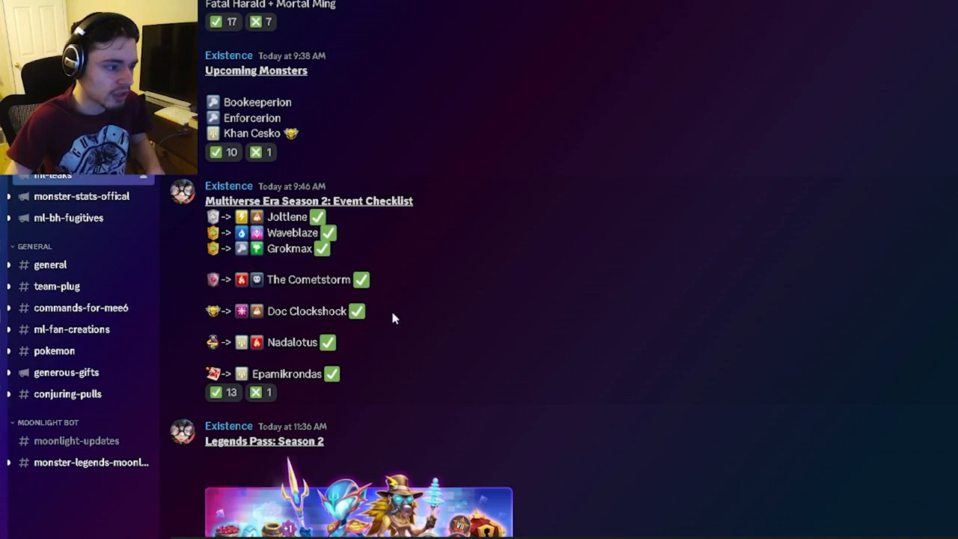
{"action": "left_click_drag", "start_coordinate": [212, 310], "coordinate": [367, 342]}
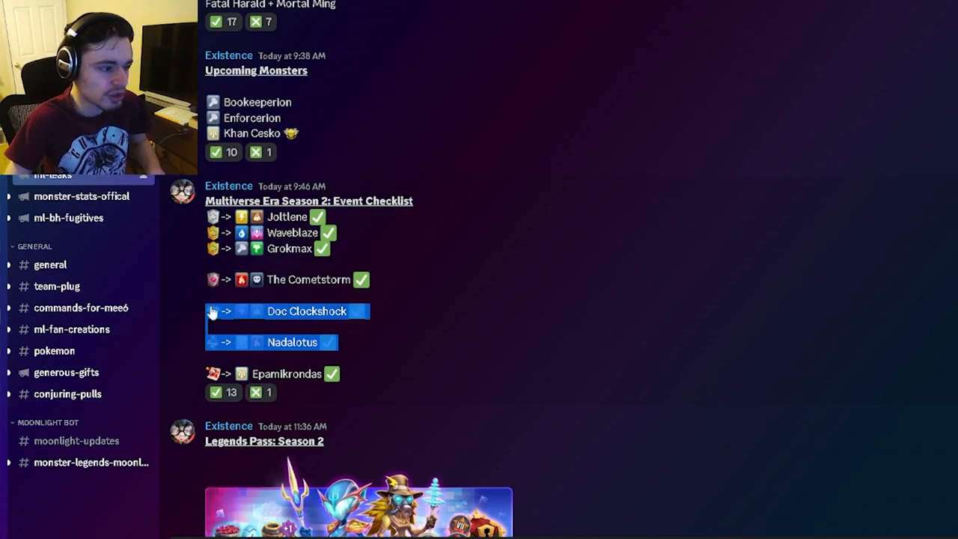
{"action": "mouse_move", "coordinate": [551, 327]}
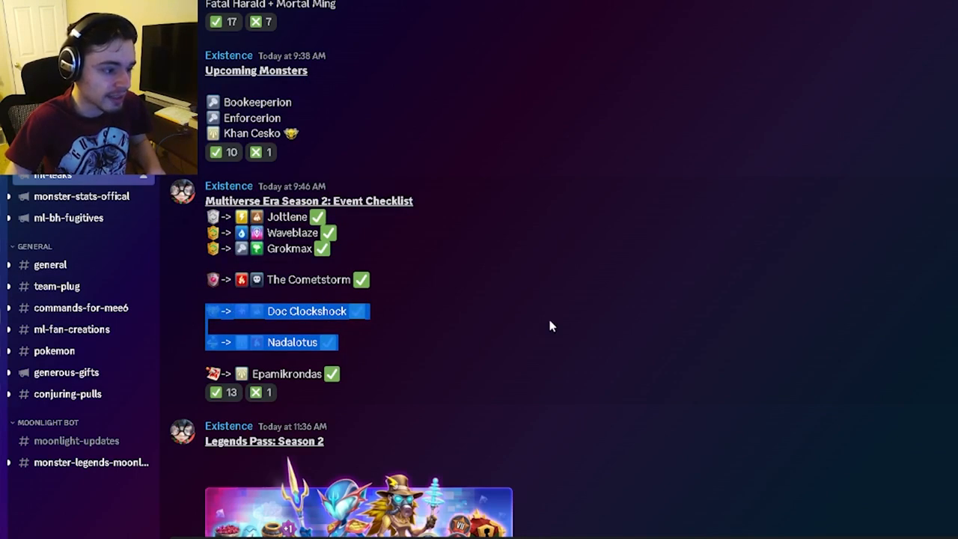
- Scroll to the Legends Pass: Season 2 image, then highlight Waveblaze in the event checklist
{"action": "scroll", "scroll_direction": "down", "scroll_amount": 3}
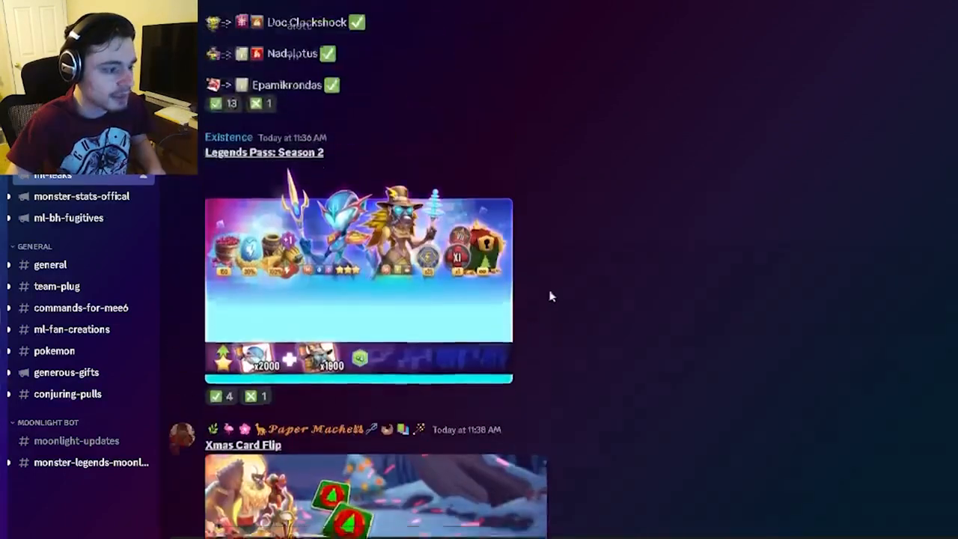
{"action": "left_click", "coordinate": [358, 270]}
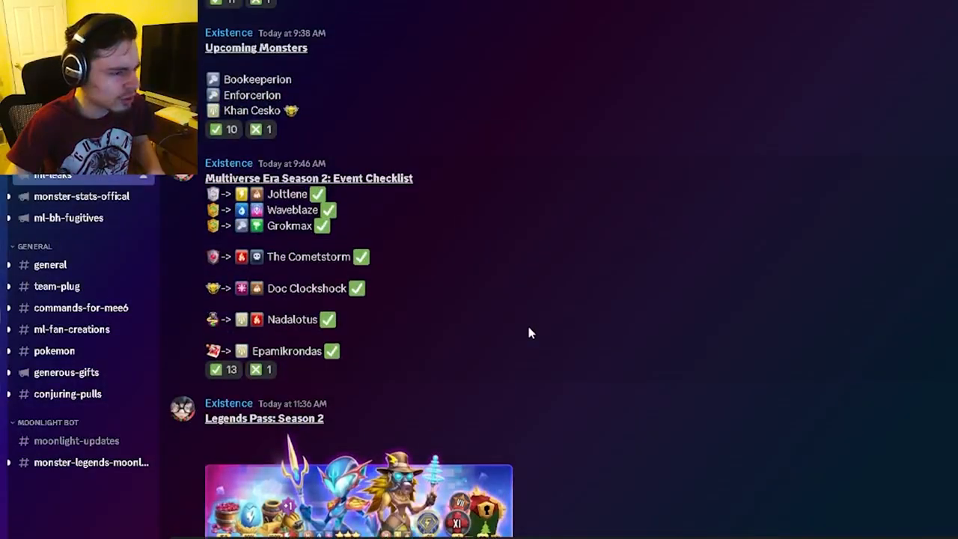
{"action": "scroll", "scroll_direction": "down", "scroll_amount": 3}
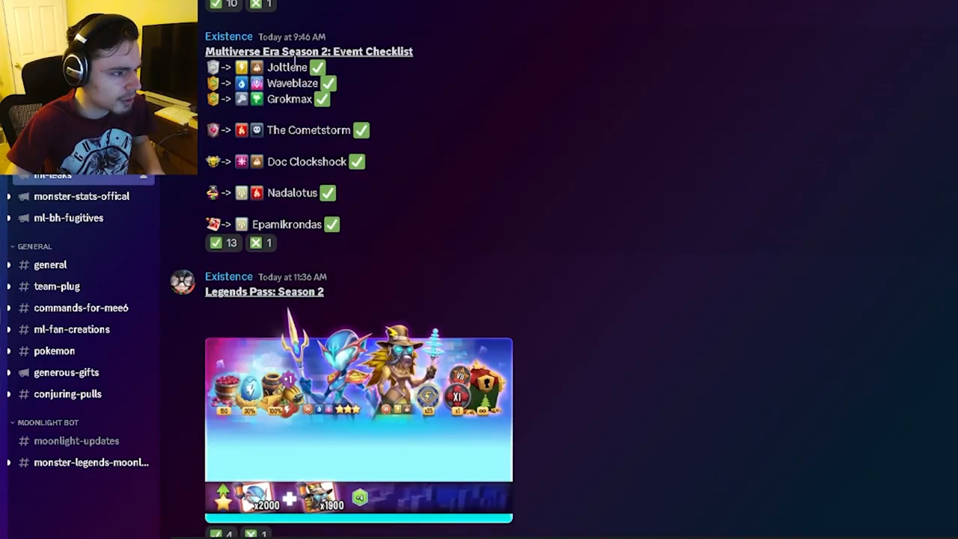
{"action": "double_click", "coordinate": [292, 84]}
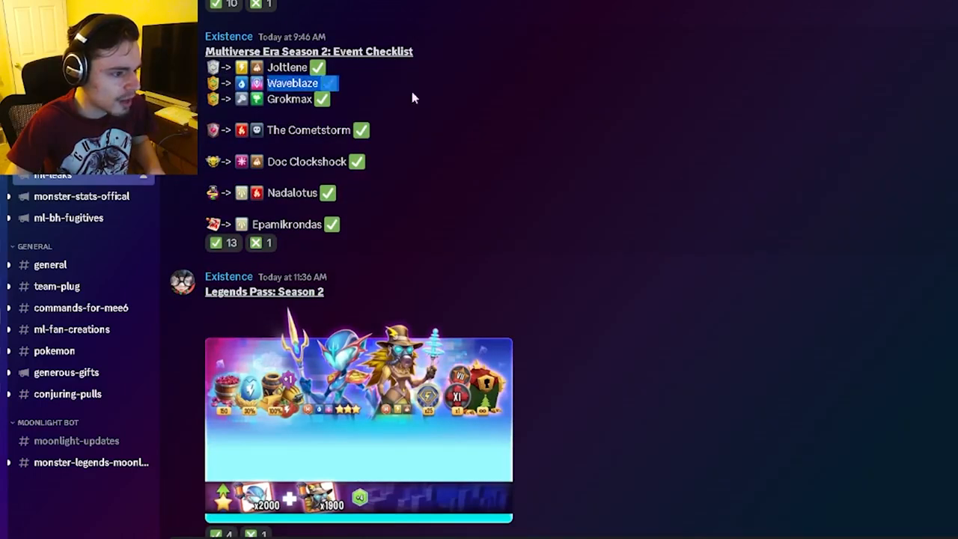
{"action": "left_click", "coordinate": [359, 407]}
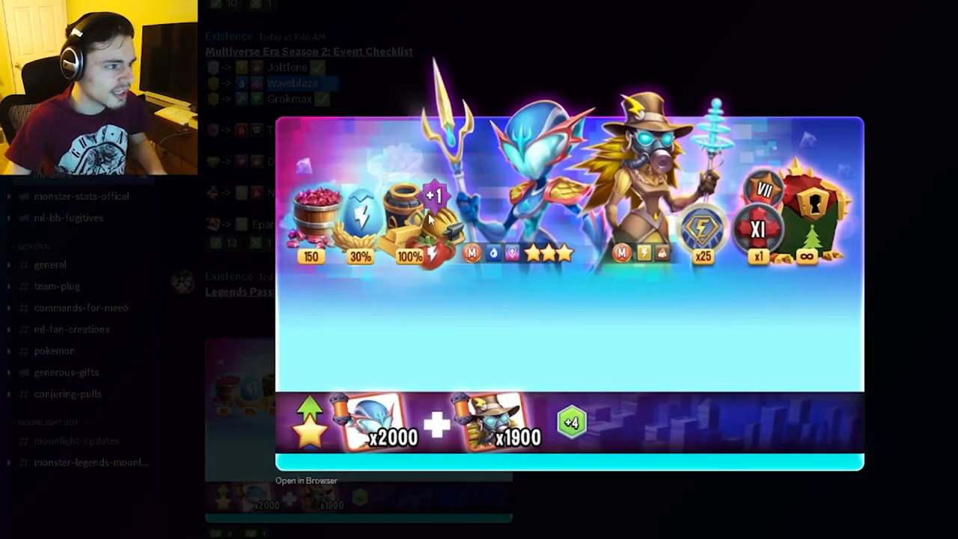
{"action": "mouse_move", "coordinate": [683, 72]}
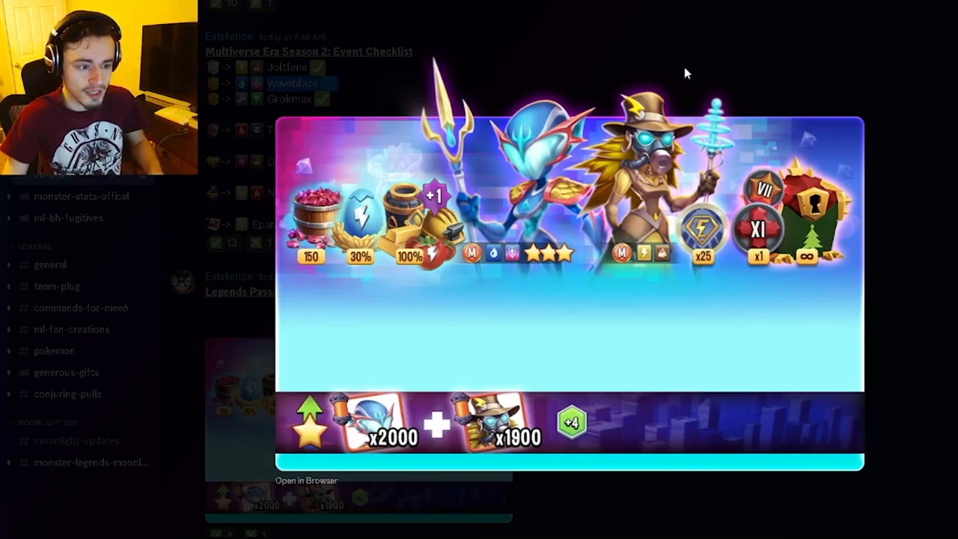
{"action": "mouse_move", "coordinate": [942, 340]}
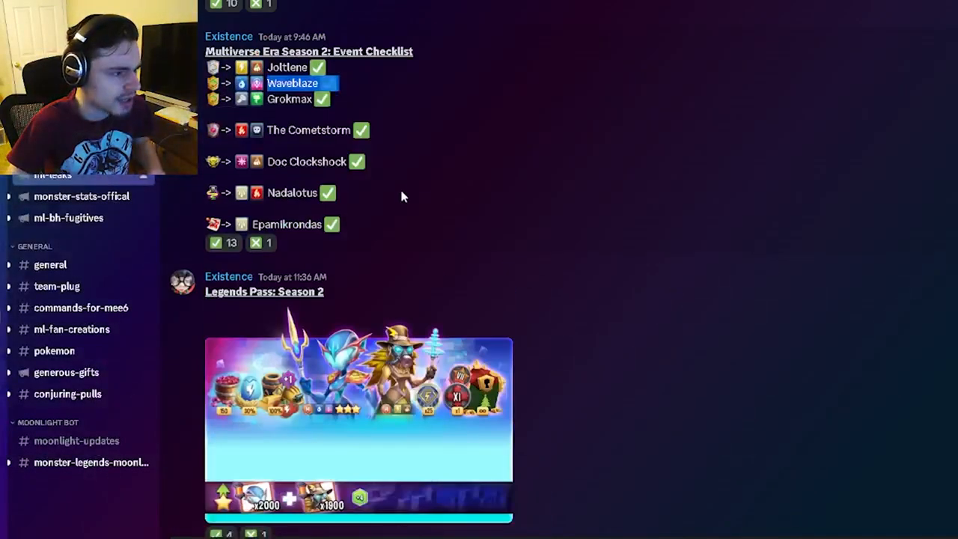
- Scroll past the Legends Pass image and back up to the Nadalotus and Doc Clockshock description posts
{"action": "scroll", "scroll_direction": "down", "scroll_amount": 3}
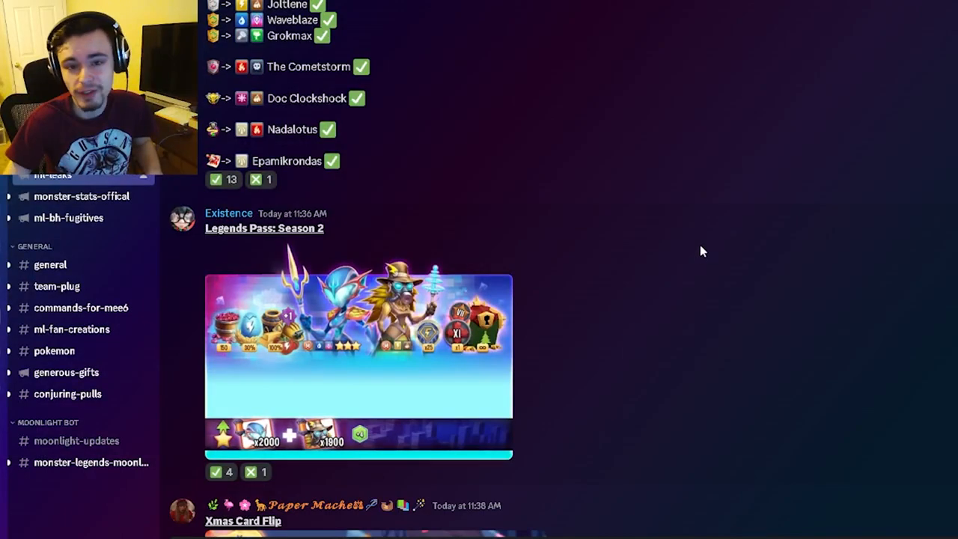
{"action": "scroll", "scroll_direction": "down", "scroll_amount": 3}
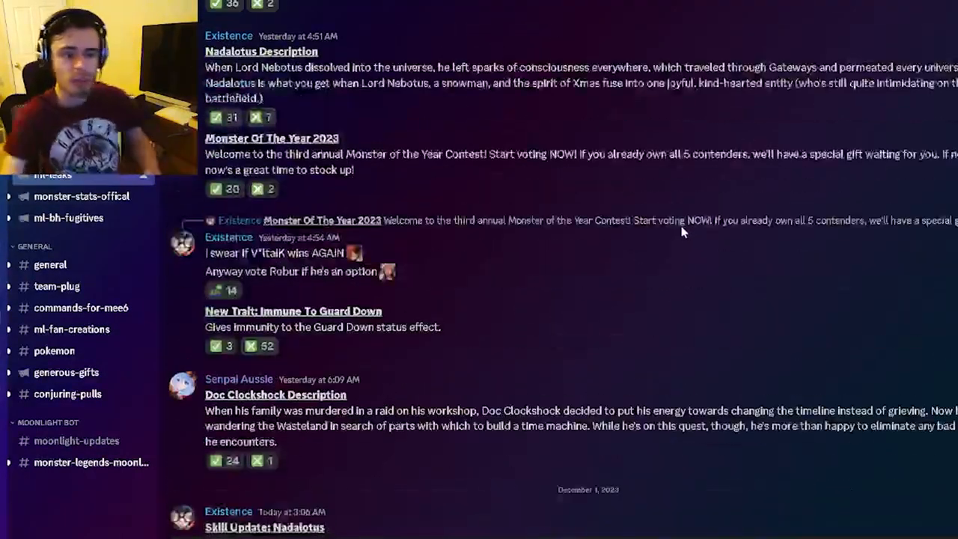